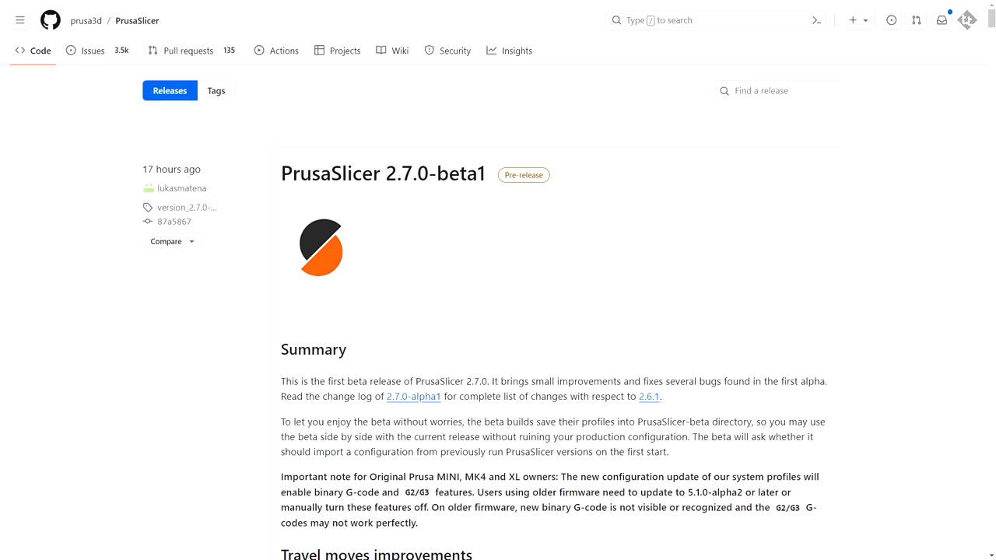
Step: Scroll through the filament ramming and toolchange parameters, including load/unload times and cooling moves
{"action": "scroll", "scroll_direction": "down", "scroll_amount": 3}
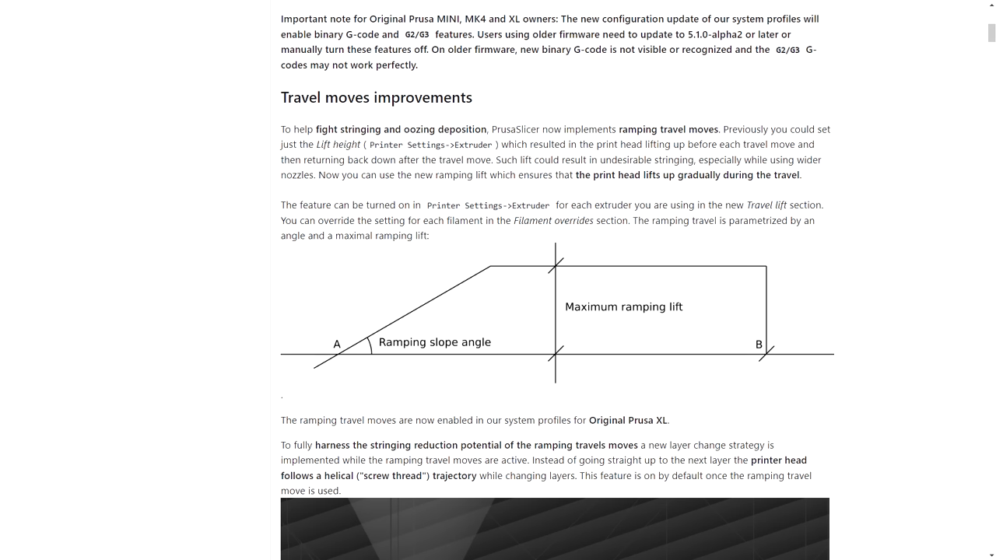
{"action": "scroll", "scroll_direction": "down", "scroll_amount": 3}
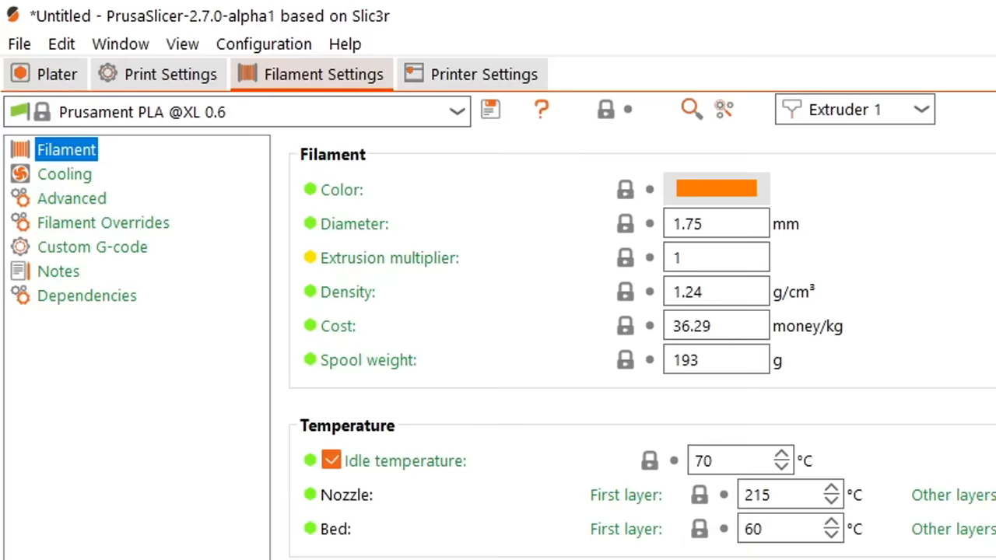
{"action": "scroll", "scroll_direction": "down", "scroll_amount": 3}
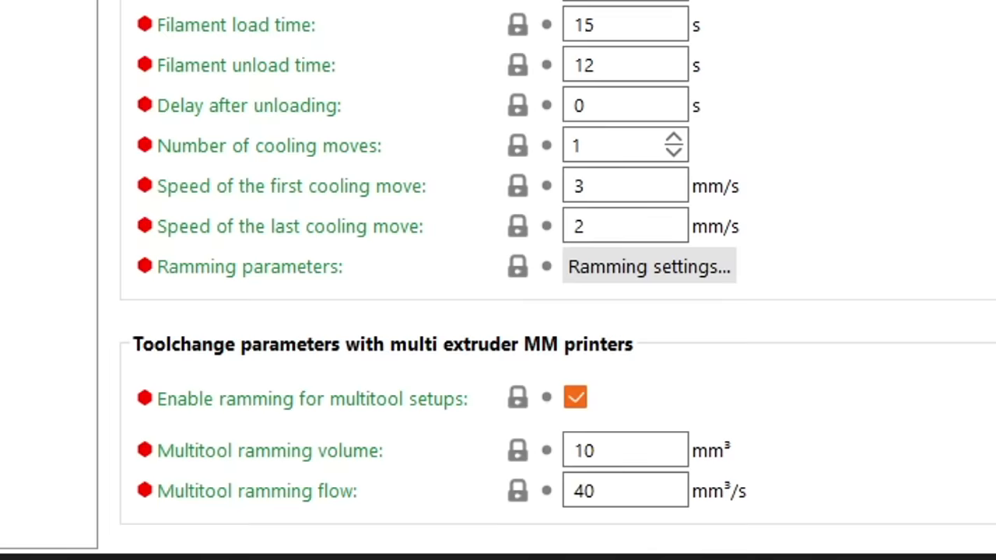
{"action": "mouse_move", "coordinate": [163, 347]}
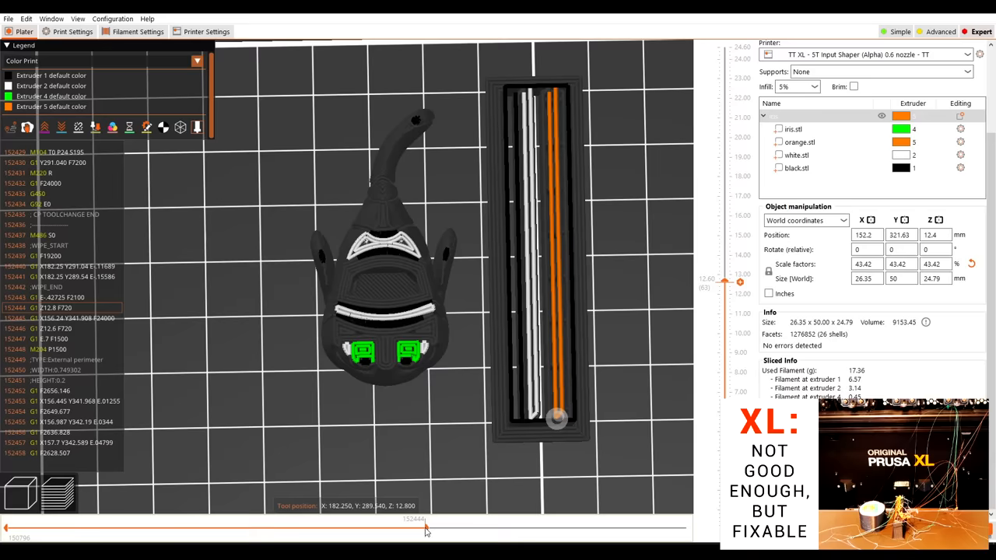
Step: Scrub the horizontal slider through the fish layer's print moves, then switch away from the preview
{"action": "left_click_drag", "start_coordinate": [425, 529], "coordinate": [652, 529]}
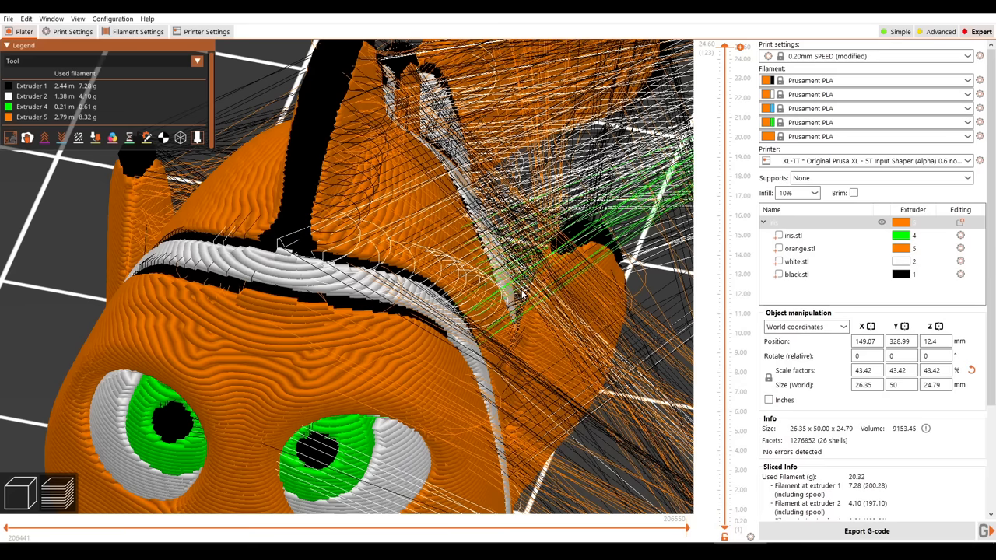
{"action": "left_click", "coordinate": [140, 31]}
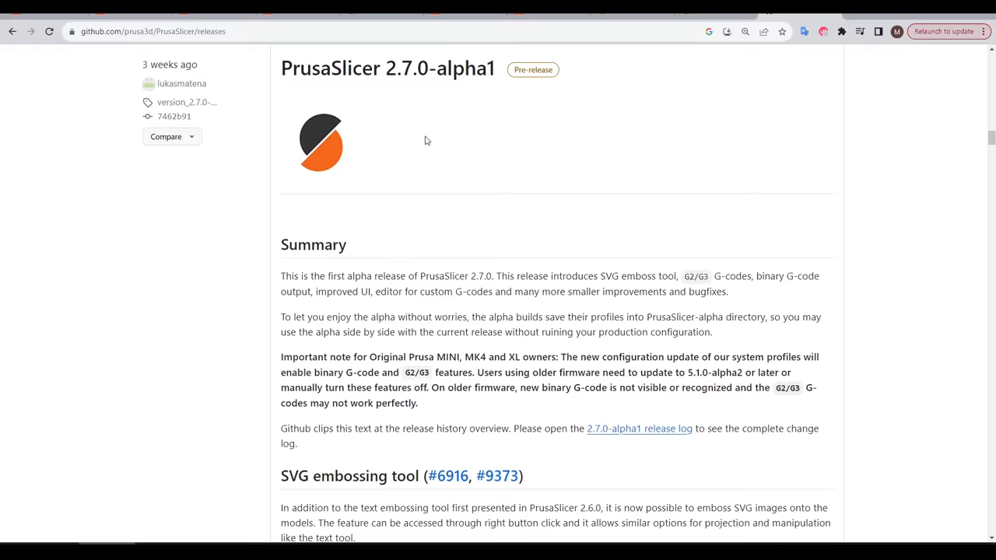
Step: Scroll the GitHub release notes to the 2.7.0-alpha1 SVG embossing tool section
{"action": "scroll", "scroll_direction": "down", "scroll_amount": 3}
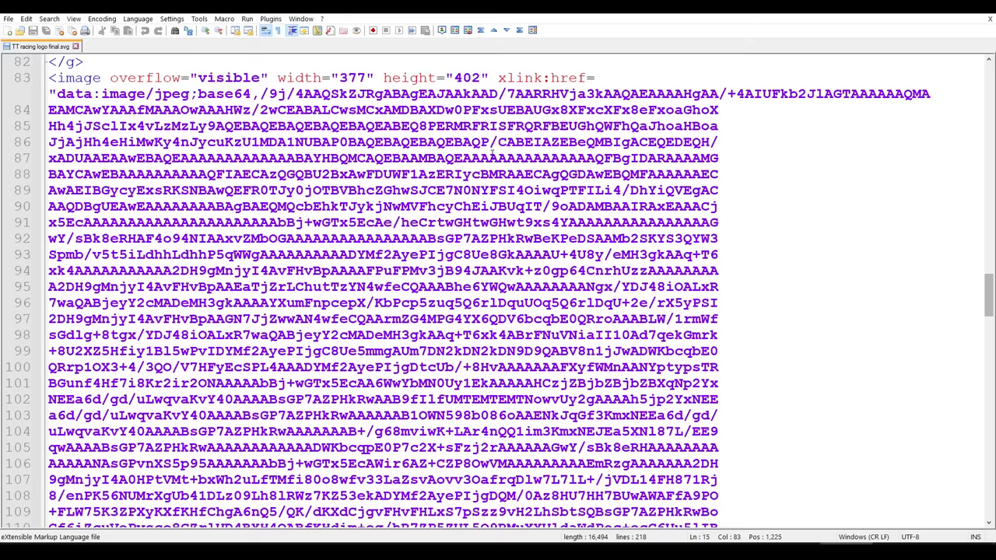
Step: Select the round notched sketch region for the 25 mm blind solid extrusion
{"action": "scroll", "scroll_direction": "down", "scroll_amount": 3}
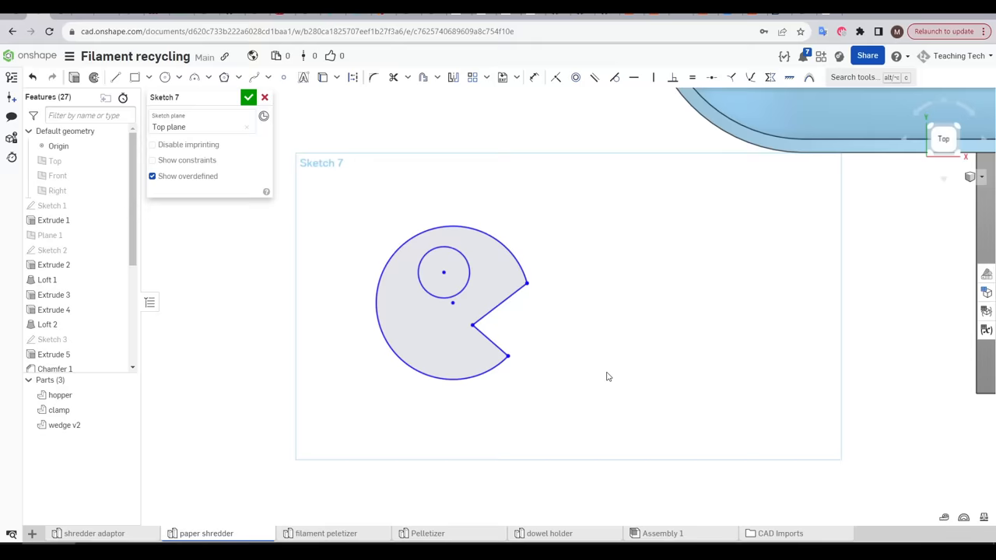
{"action": "left_click", "coordinate": [248, 96]}
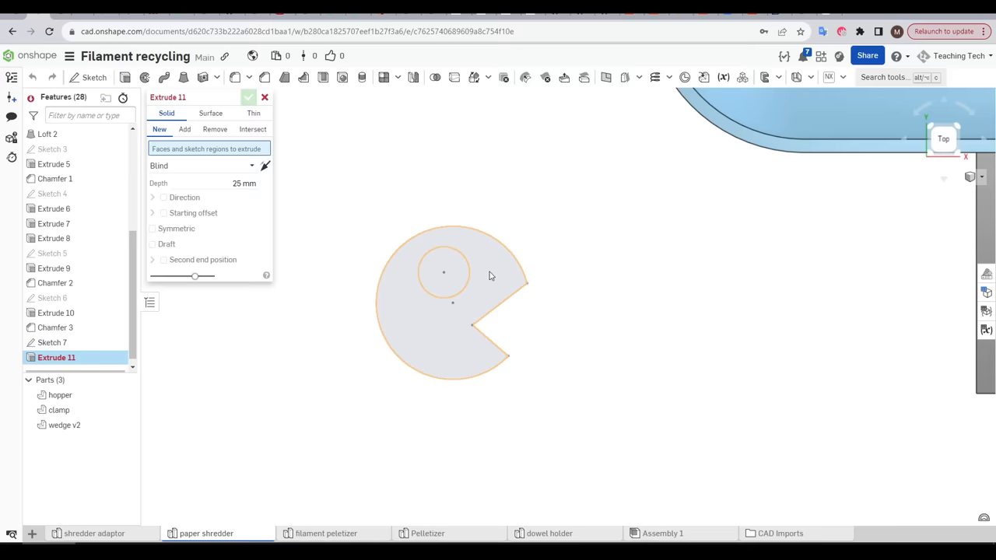
{"action": "left_click", "coordinate": [249, 97]}
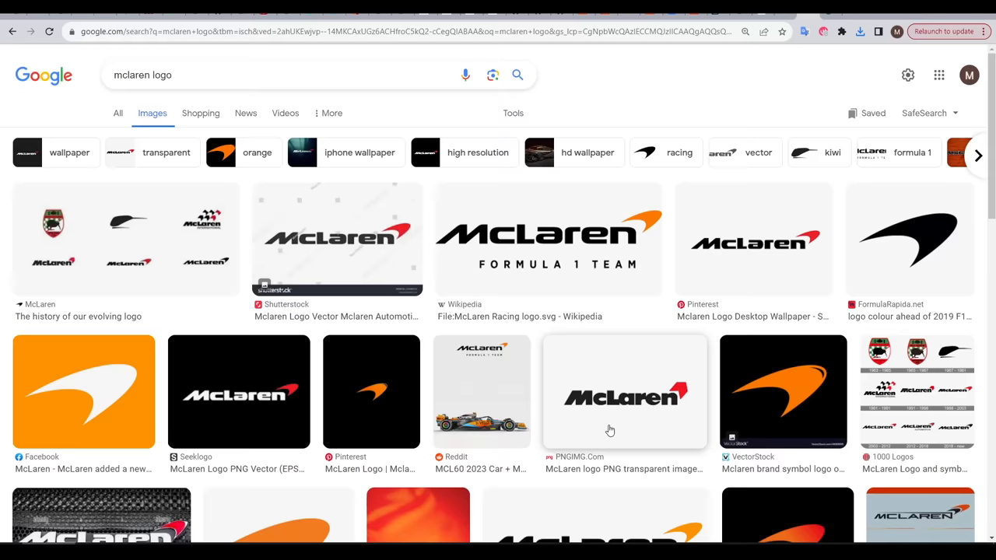
Step: Open the PNGIMG transparent McLaren logo result from the image search
{"action": "left_click", "coordinate": [513, 112]}
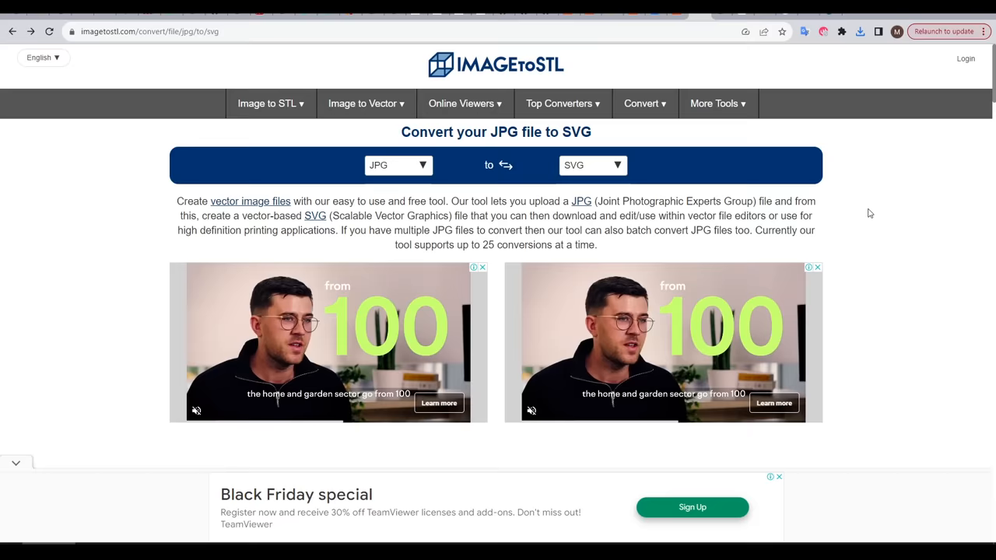
Step: Upload McLaren-Logo.png and convert it to an SVG file
{"action": "left_click", "coordinate": [398, 165]}
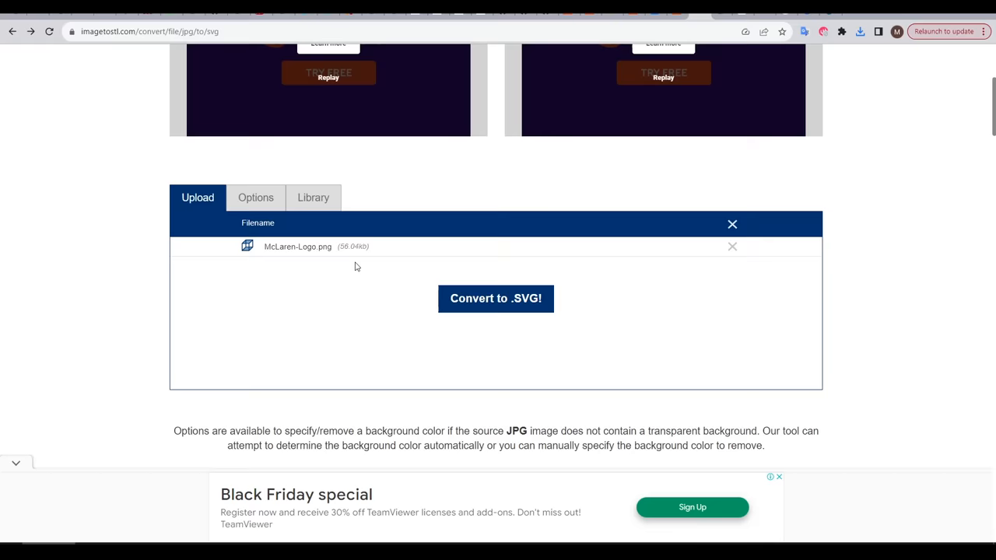
{"action": "left_click", "coordinate": [496, 298]}
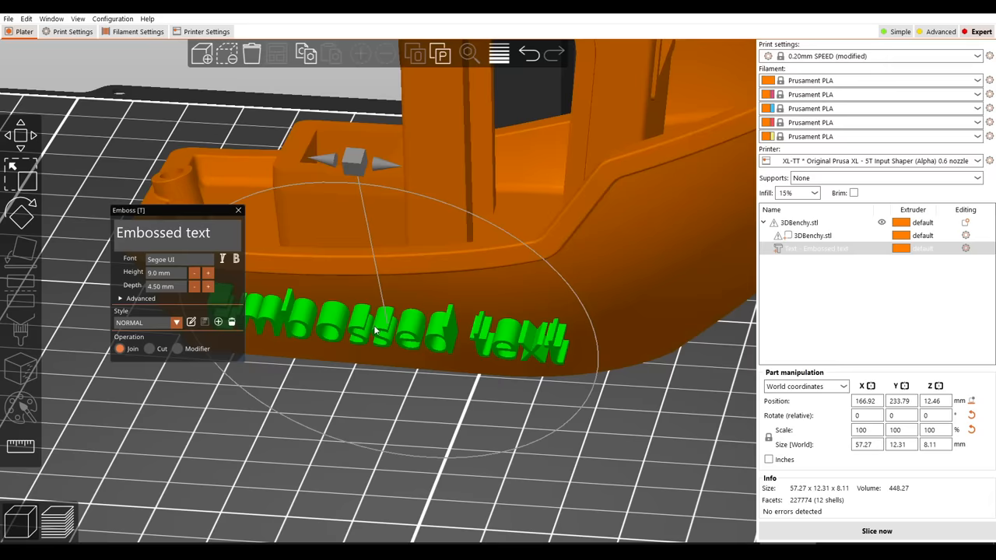
Step: Enter the text '3Dbenchy' for the embossed part on the Benchy hull
{"action": "type", "text": "3Dbenchy"}
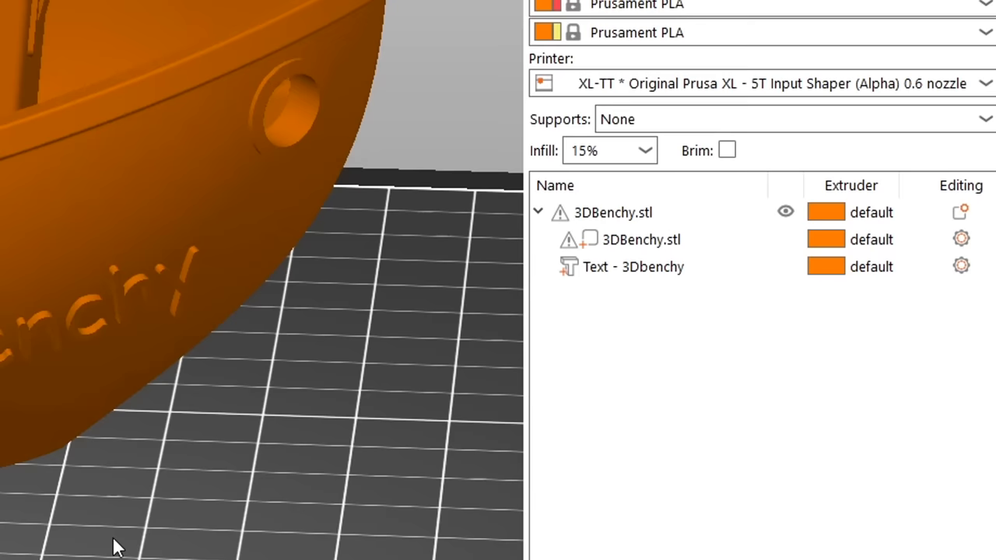
Step: Reopen the 3Dbenchy text in the Emboss gizmo and change its alignment
{"action": "left_click", "coordinate": [632, 266]}
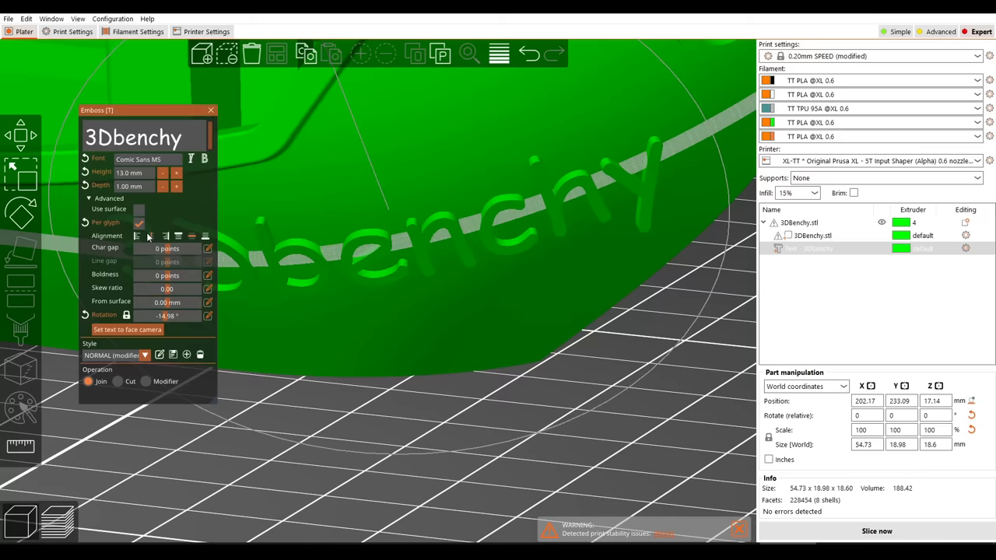
{"action": "left_click", "coordinate": [876, 530]}
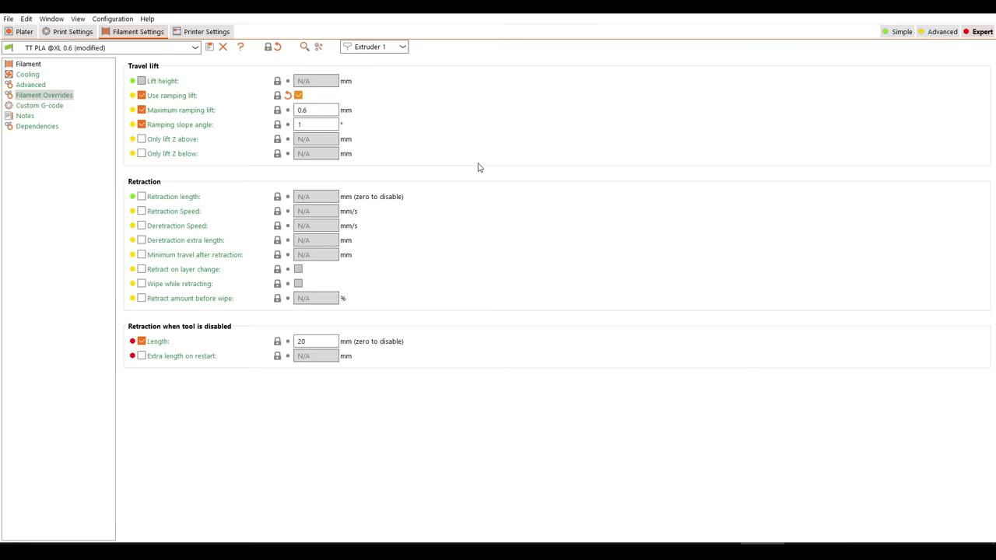
Step: Switch to Filament Settings to view the TT PLA filament overrides
{"action": "left_click", "coordinate": [24, 31]}
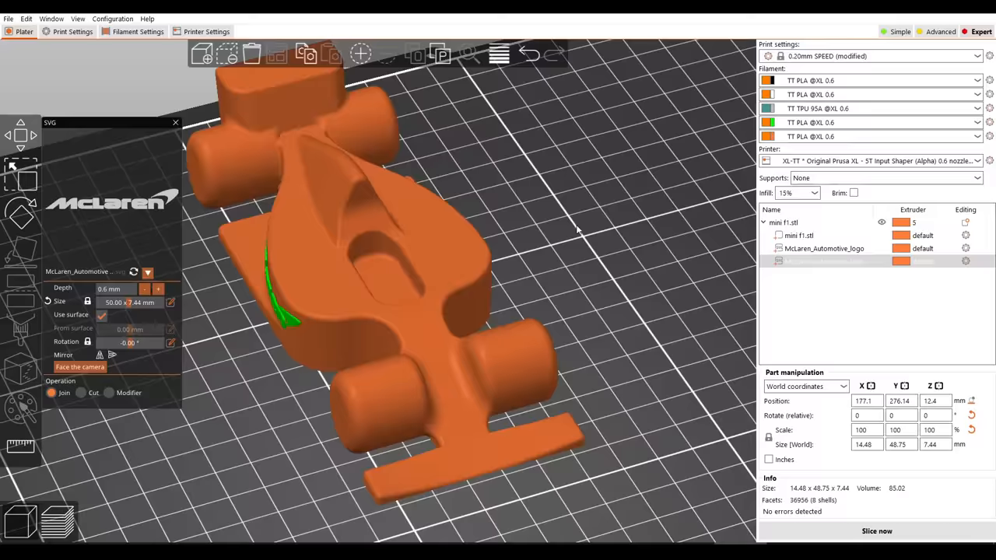
Step: Adjust an Emboss gizmo option for the McLaren logo SVG on the F1 car
{"action": "left_click", "coordinate": [876, 531]}
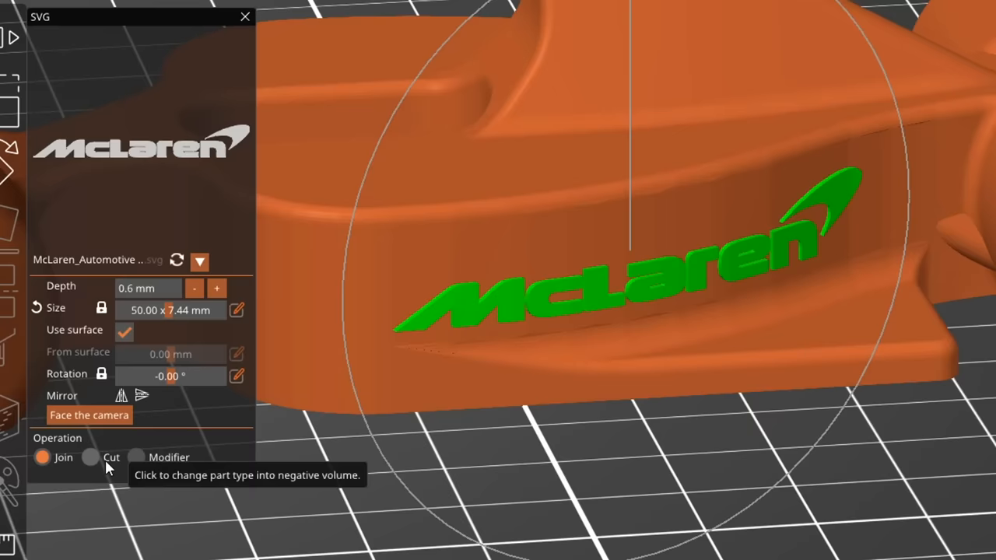
Step: Switch the McLaren logo's emboss operation to Cut and close the panel
{"action": "left_click", "coordinate": [245, 16]}
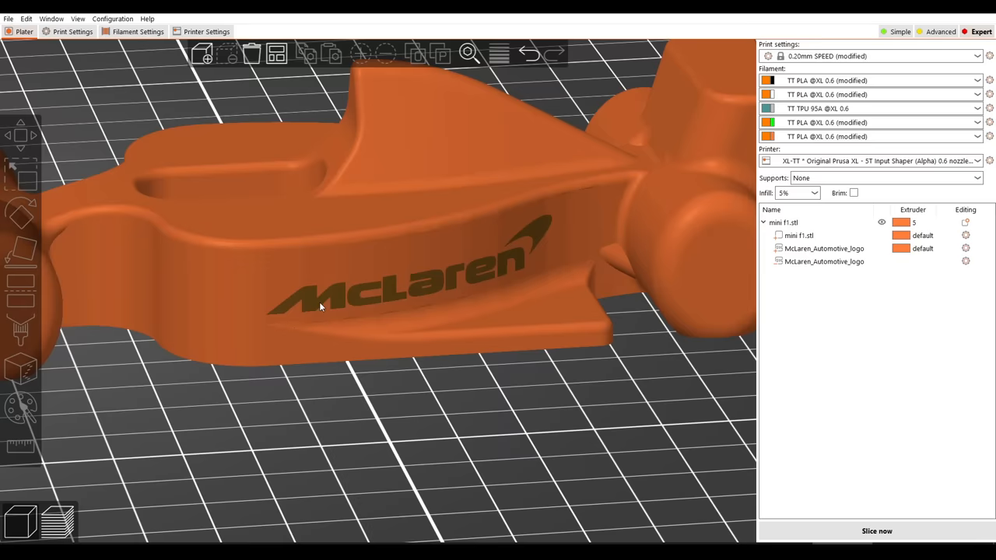
{"action": "left_click", "coordinate": [876, 530]}
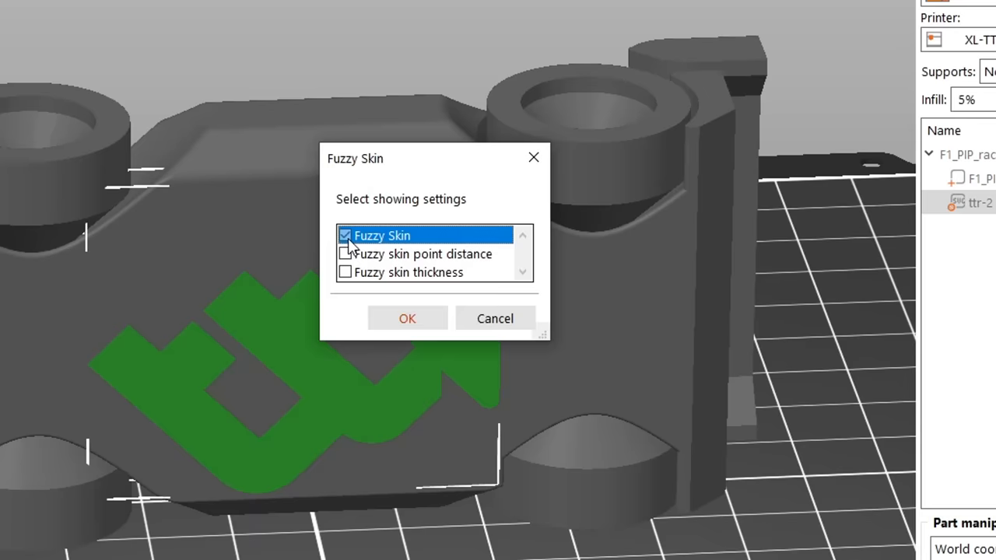
Step: Add a Fuzzy Skin setting to ttr-2 and open its fuzzy skin mode choices
{"action": "left_click", "coordinate": [406, 318]}
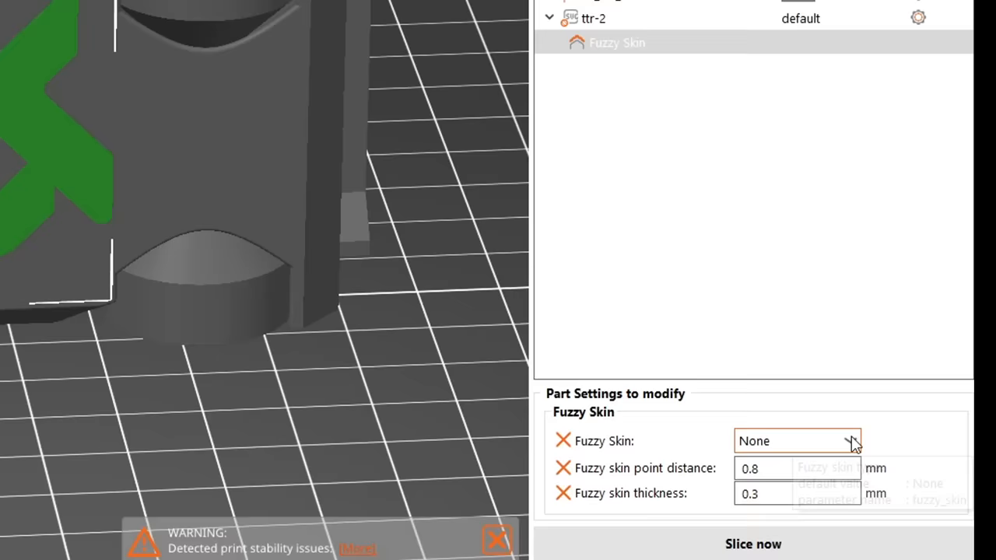
{"action": "left_click", "coordinate": [796, 440]}
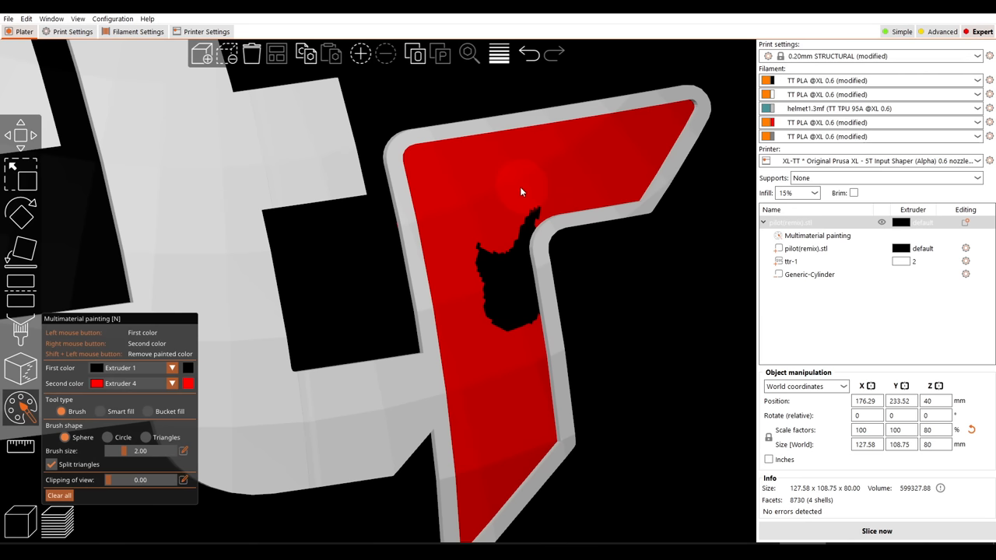
Step: Paint the black patch on the pilot's logo red with Extruder 4
{"action": "left_click", "coordinate": [877, 531]}
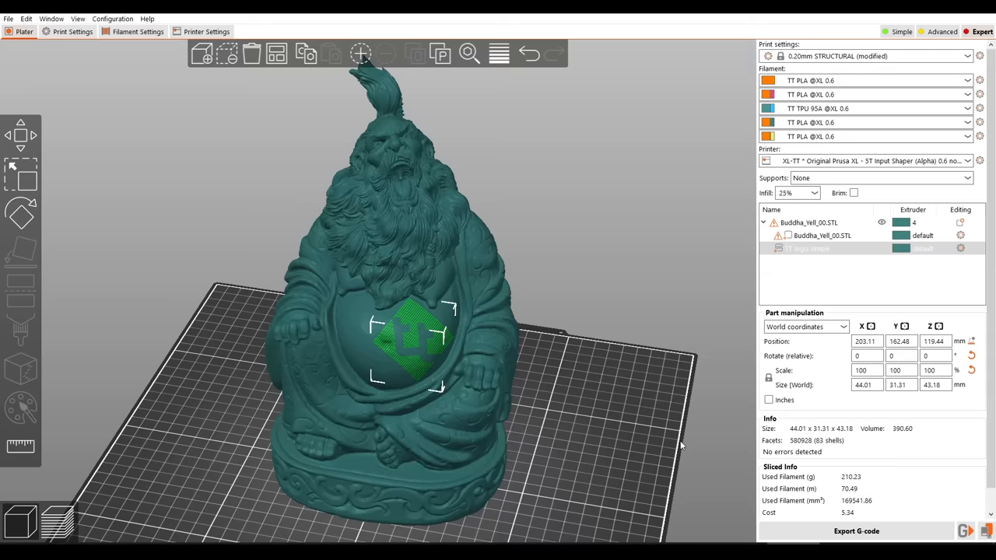
Step: Export the Buddha plate with the TT belly logo as an STL file
{"action": "scroll", "scroll_direction": "down", "scroll_amount": 3}
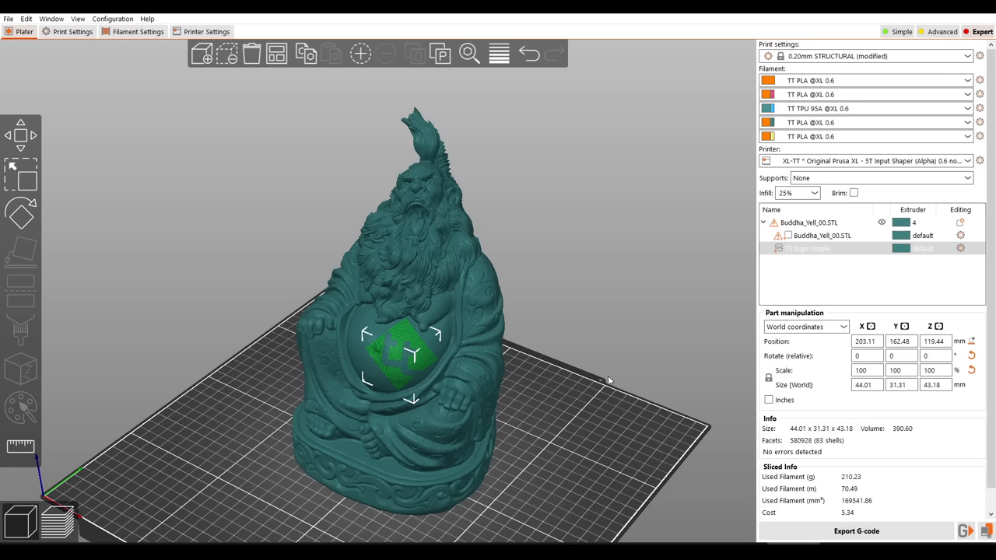
{"action": "mouse_move", "coordinate": [650, 337]}
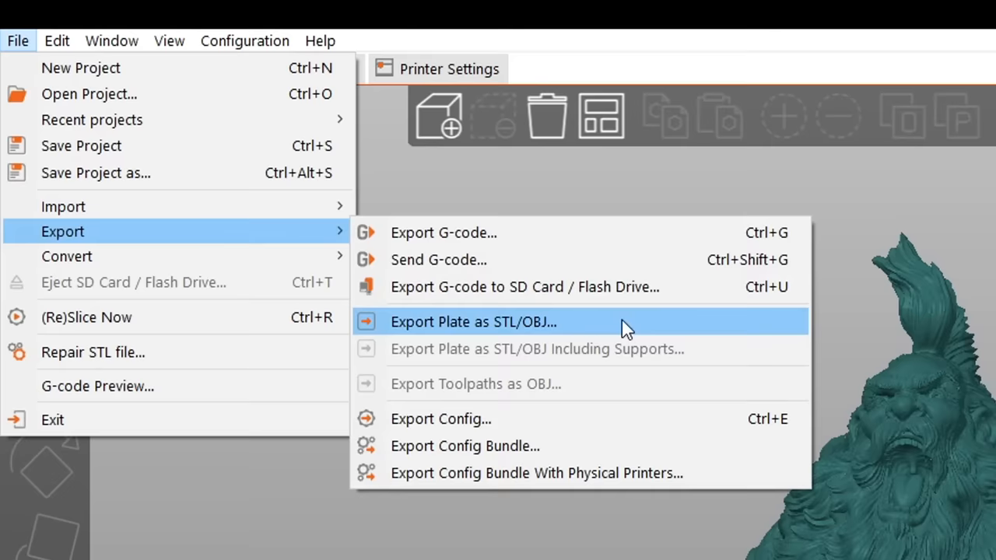
{"action": "left_click", "coordinate": [473, 322]}
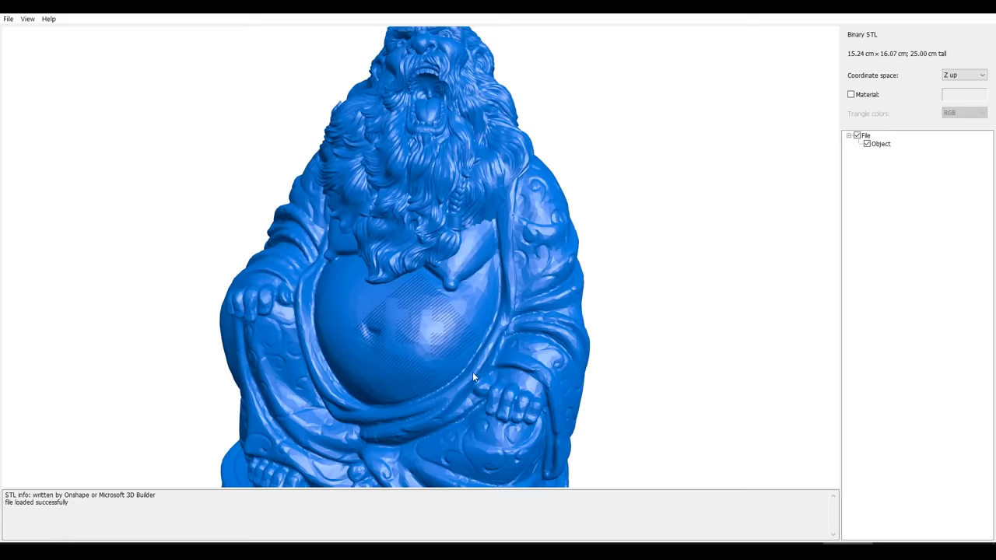